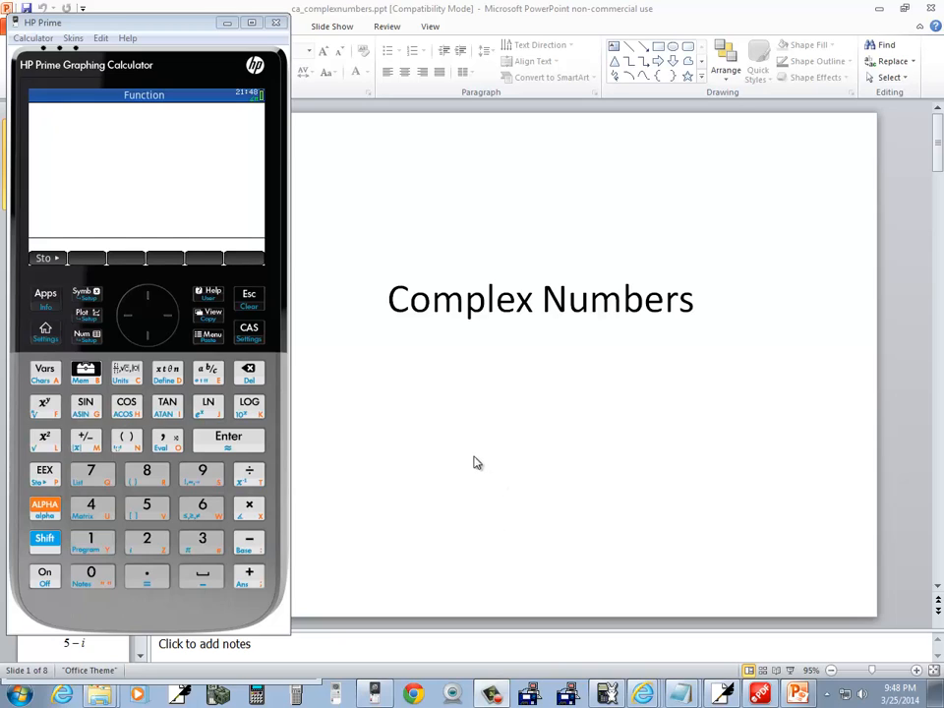
mouse_move(378, 311)
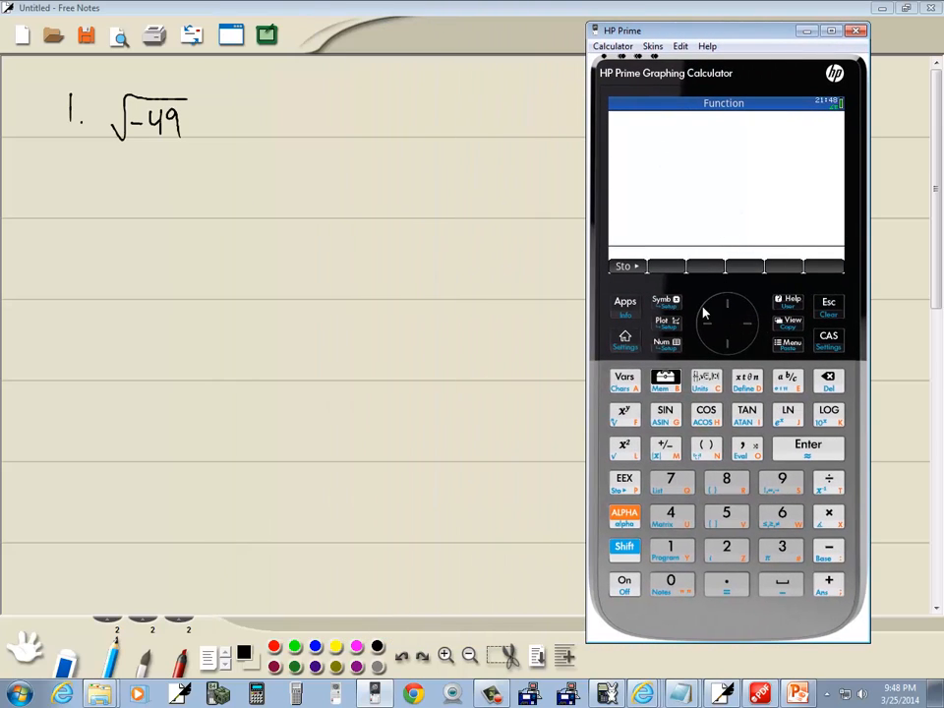
left_click(626, 303)
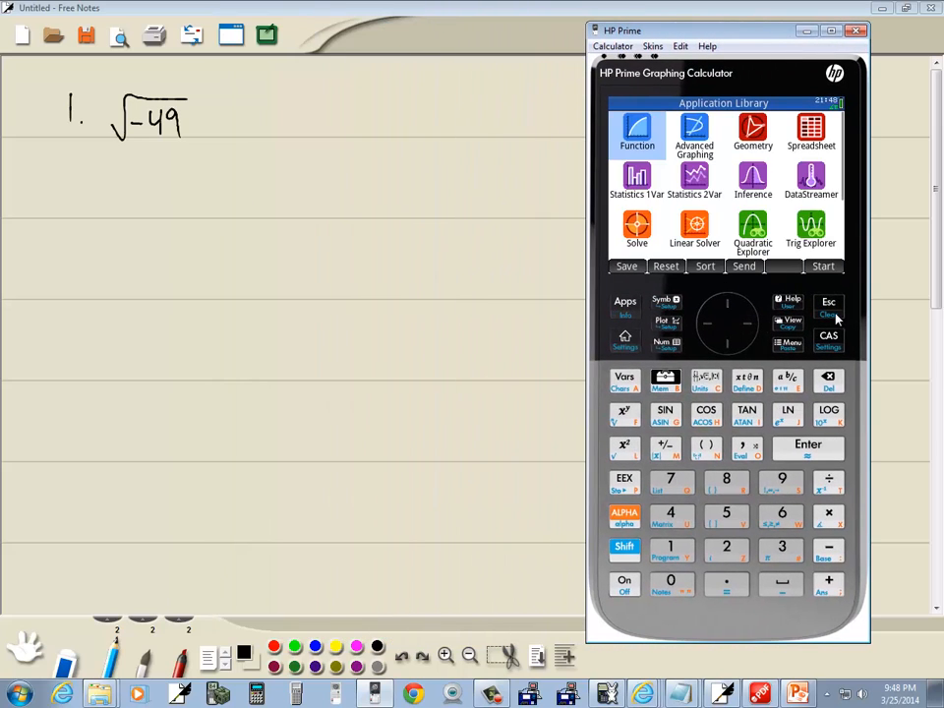
double_click(637, 134)
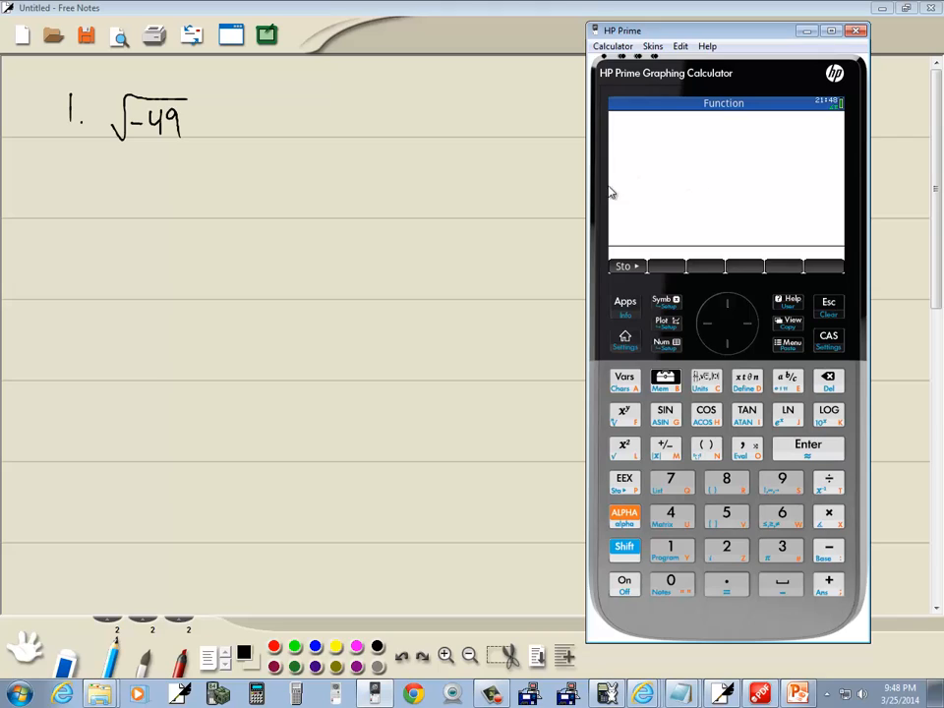
mouse_move(656, 281)
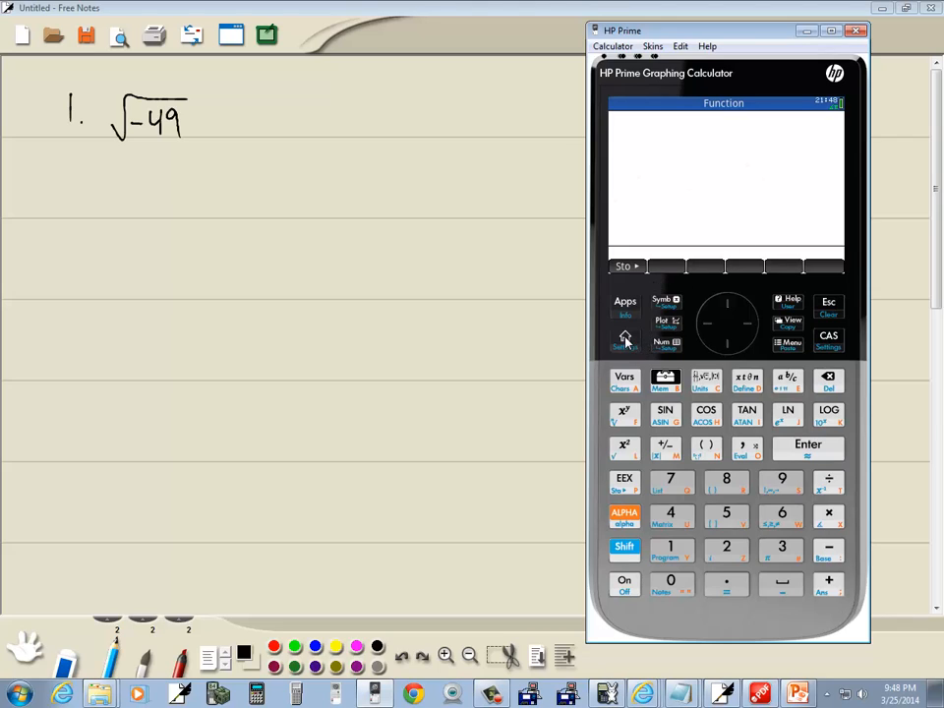
mouse_move(830, 342)
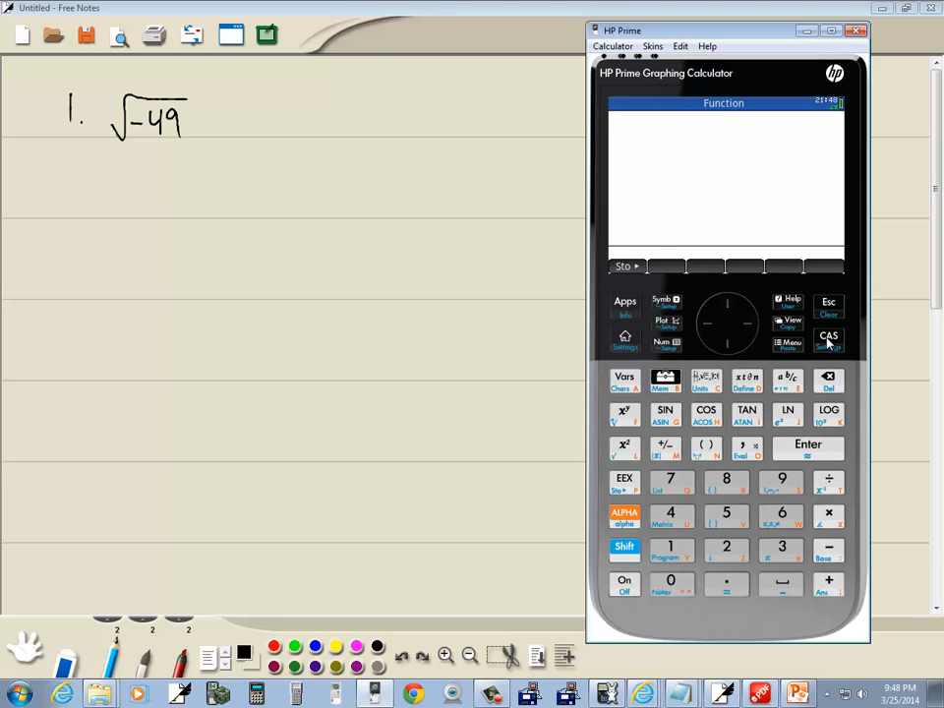
left_click(826, 338)
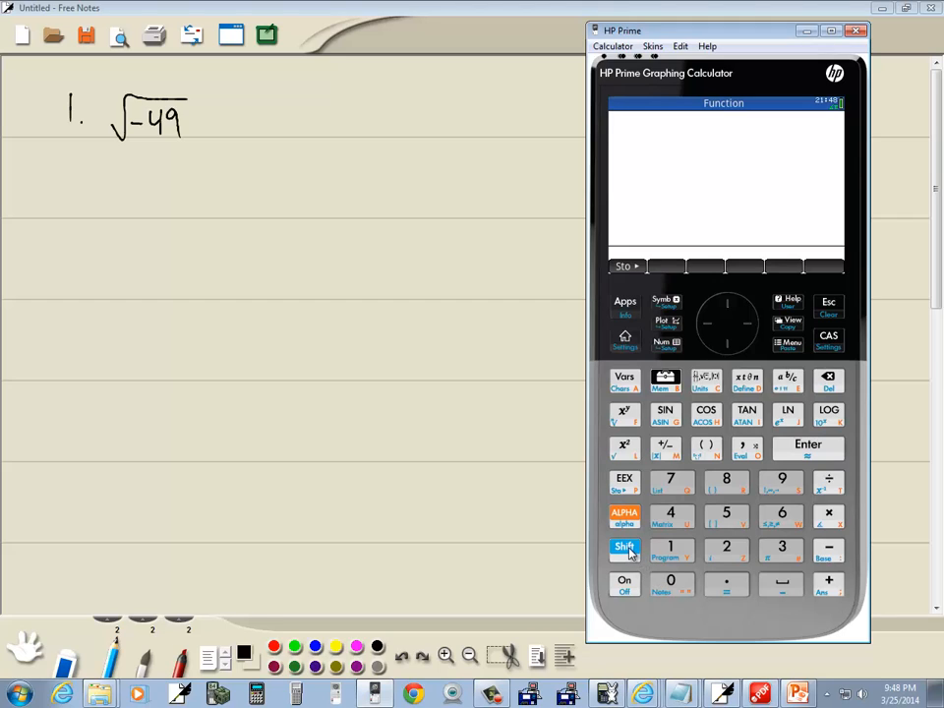
- In Home Settings set Complex to a+b*i and enable complex output from real input
left_click(625, 343)
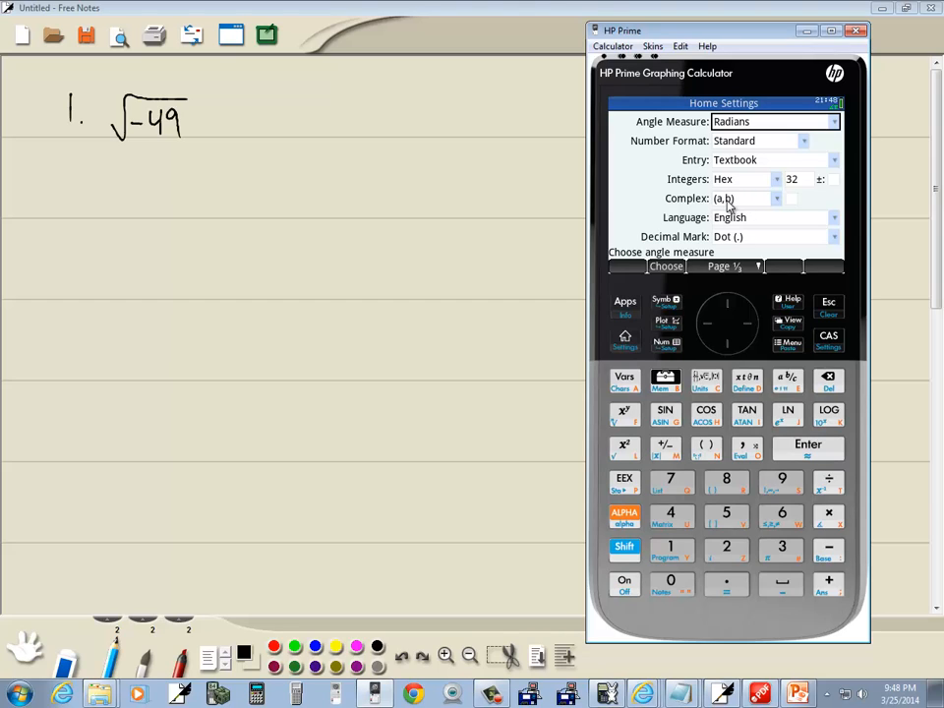
mouse_move(782, 211)
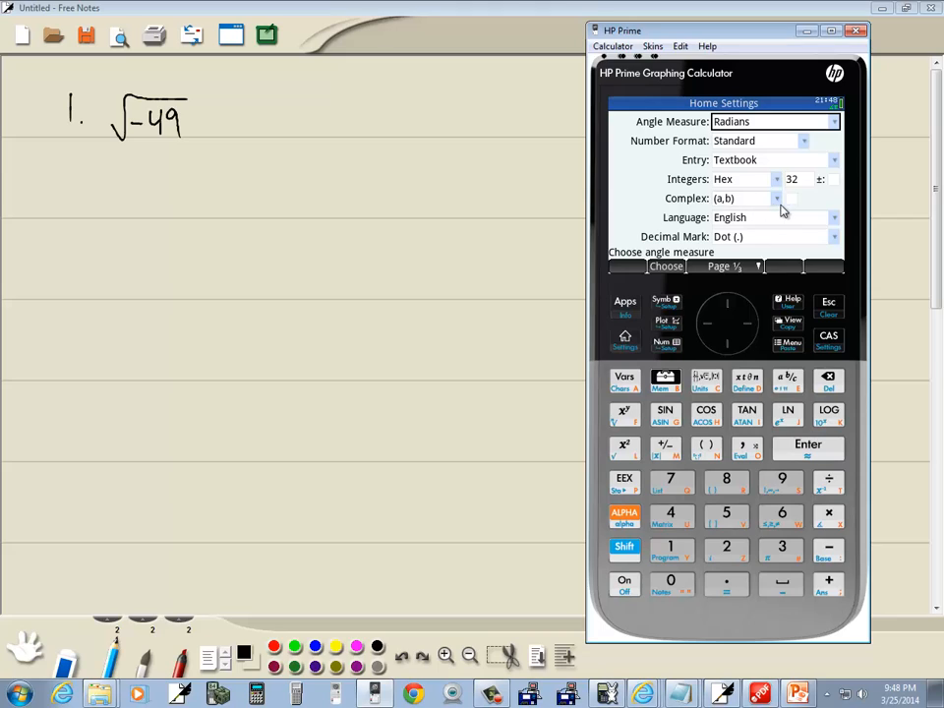
left_click(775, 197)
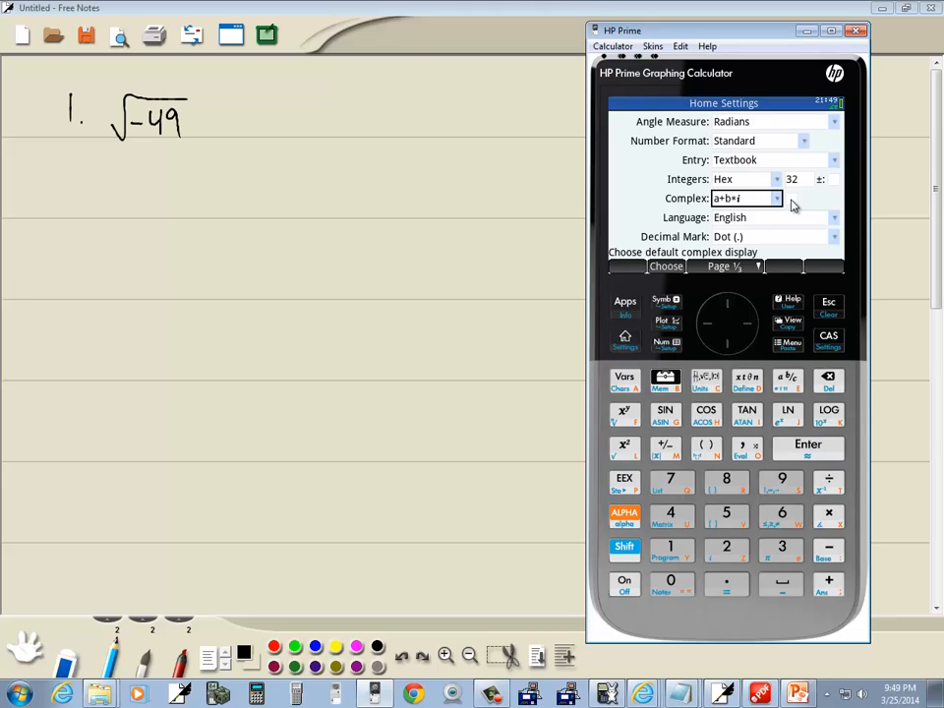
left_click(775, 197)
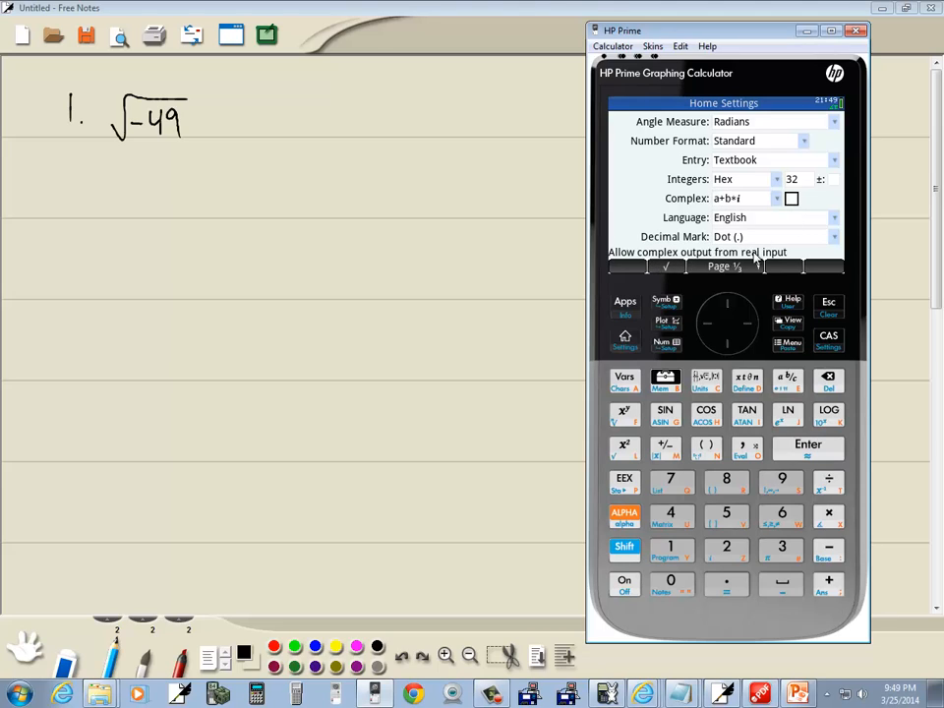
left_click(791, 196)
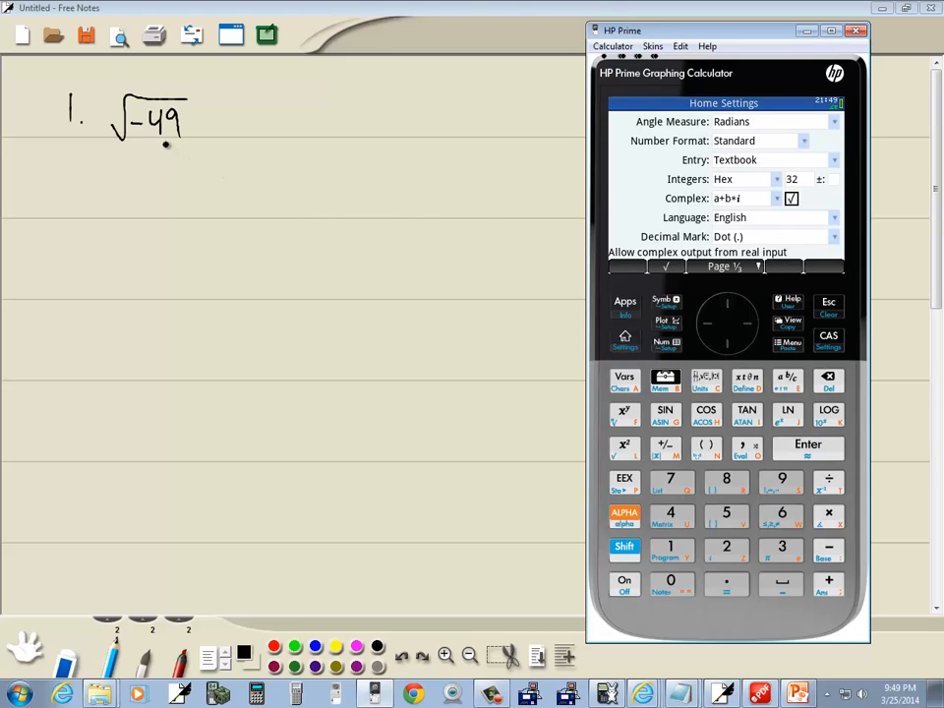
mouse_move(283, 157)
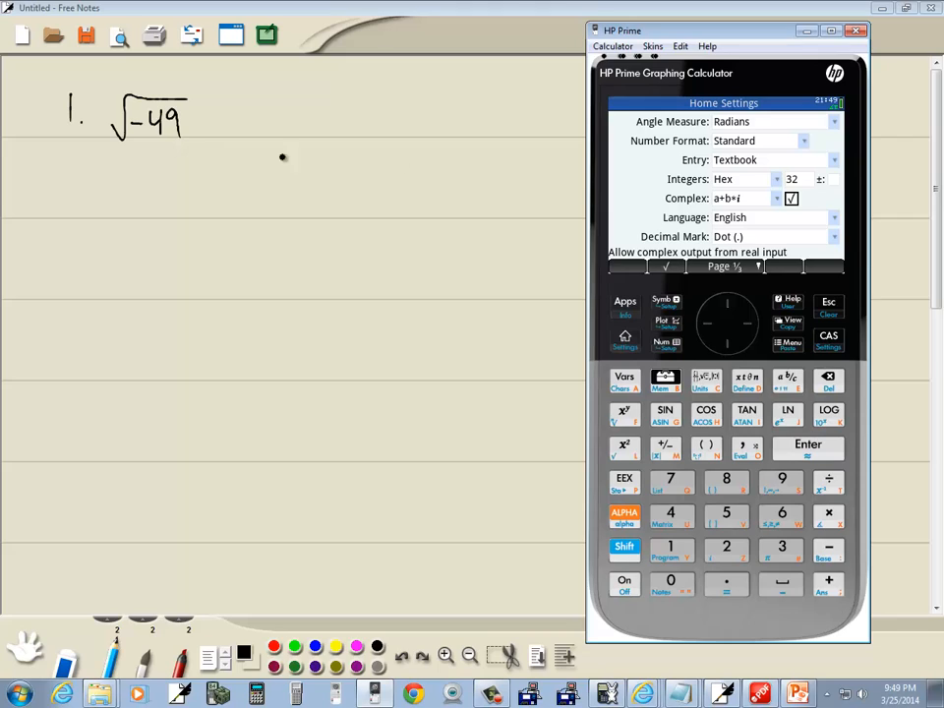
mouse_move(759, 208)
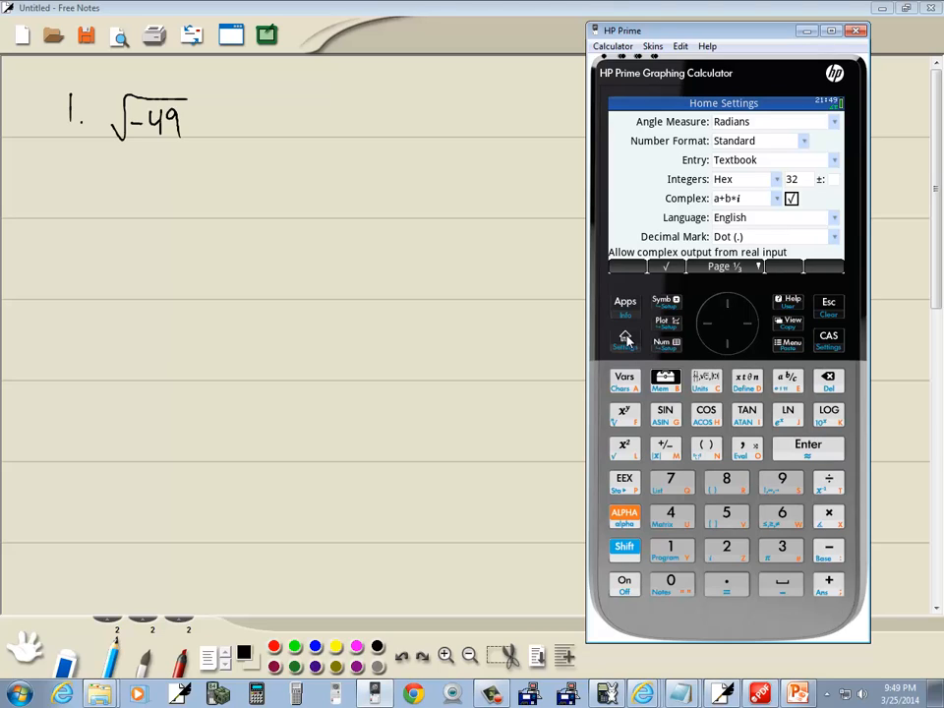
- Return to the home screen and evaluate √(−49), getting 7*i
left_click(625, 338)
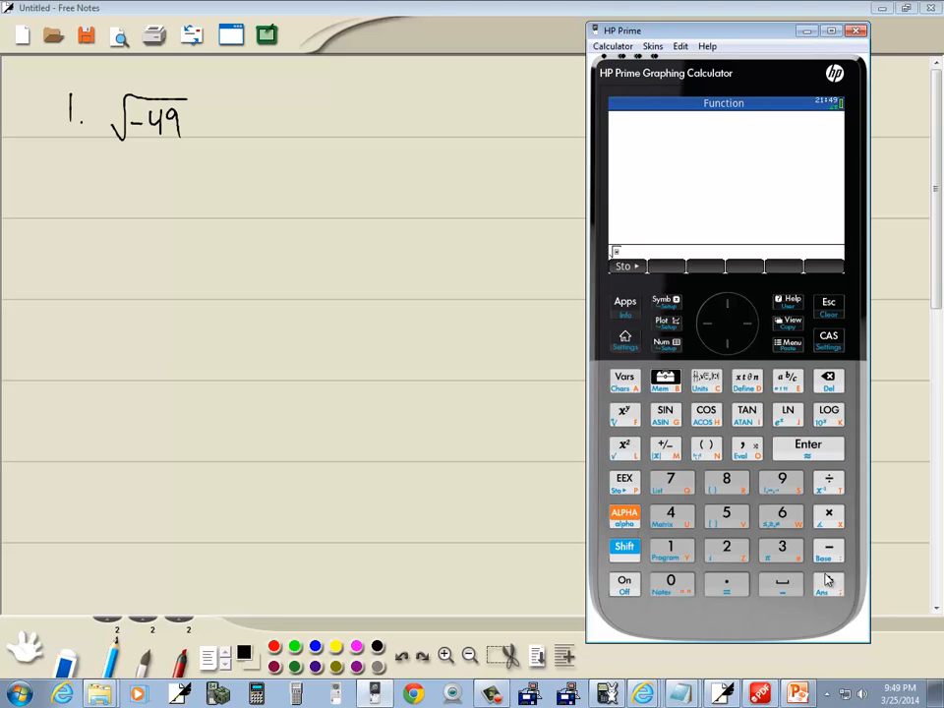
mouse_move(669, 448)
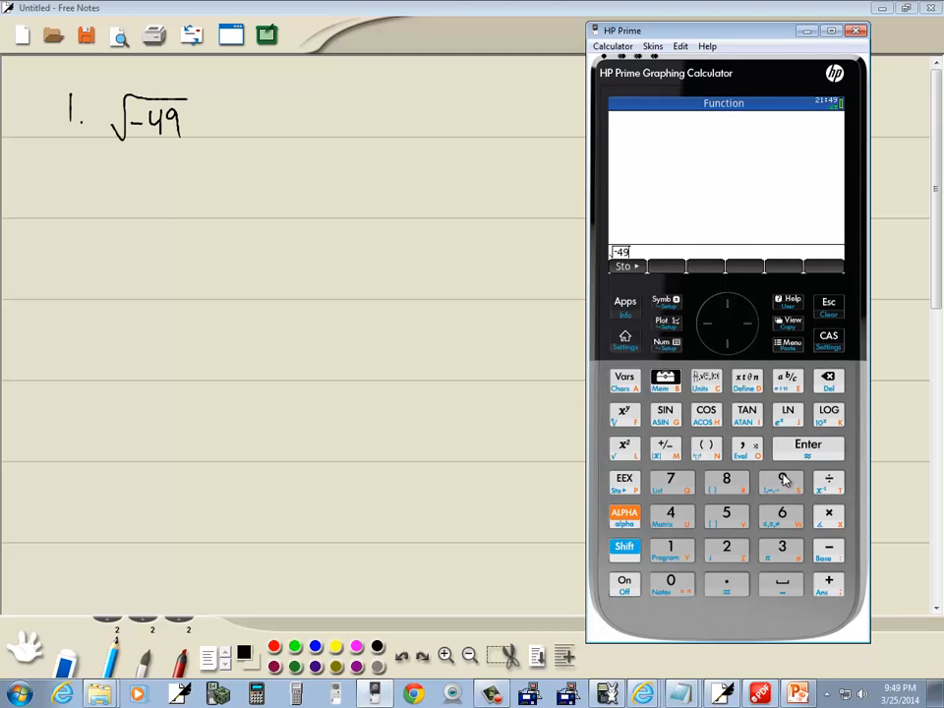
left_click(806, 445)
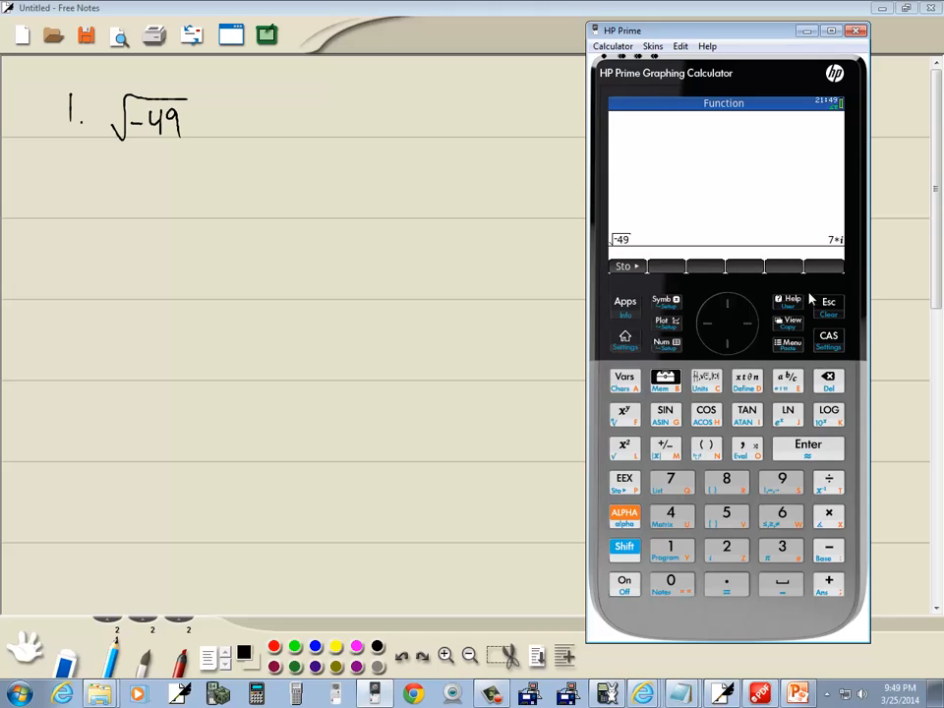
mouse_move(535, 275)
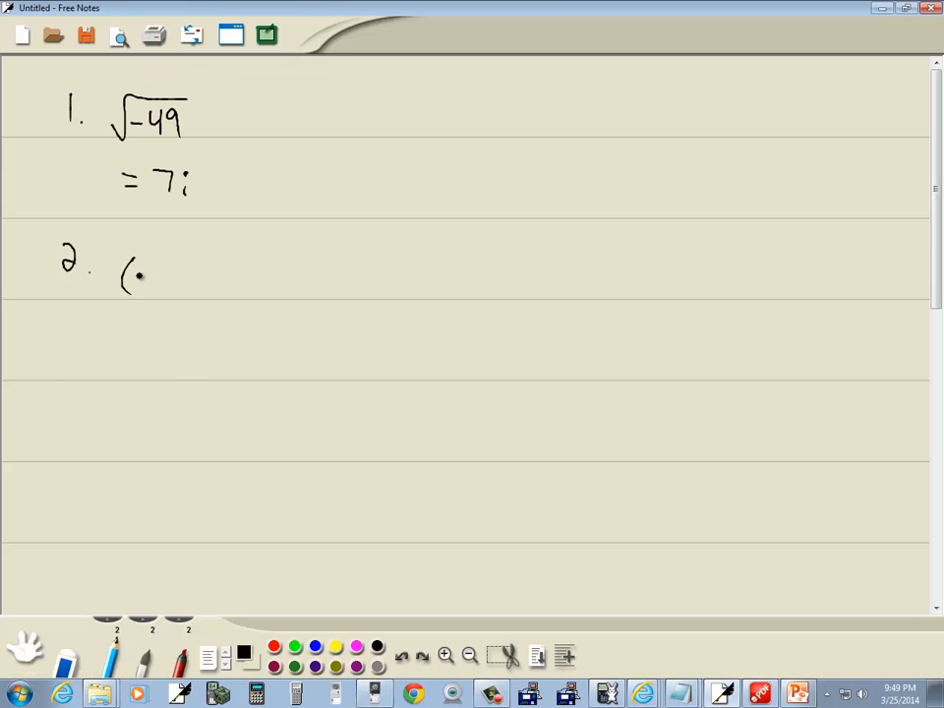
- Handwrite '= 7i' under problem 1 and '2. (1+5i)+(8−2i) =' in the notes
left_click_drag(137, 280, 197, 291)
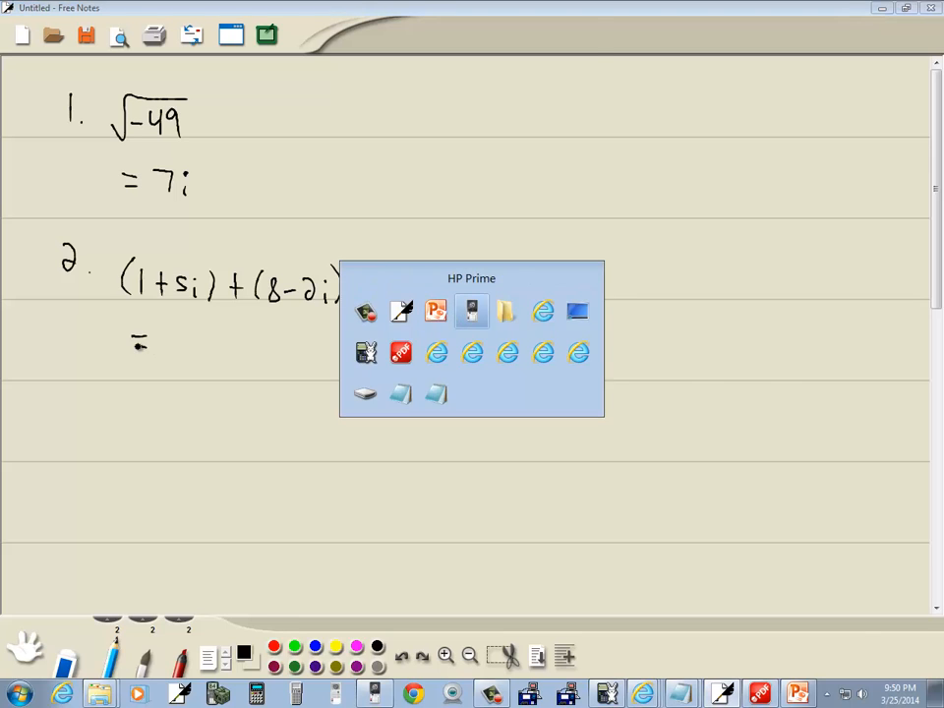
- Evaluate (1+5i)+(8−2i) as 9+3i, write it under problem 2, and move to the next slide
left_click(472, 311)
type("(1+5i)")
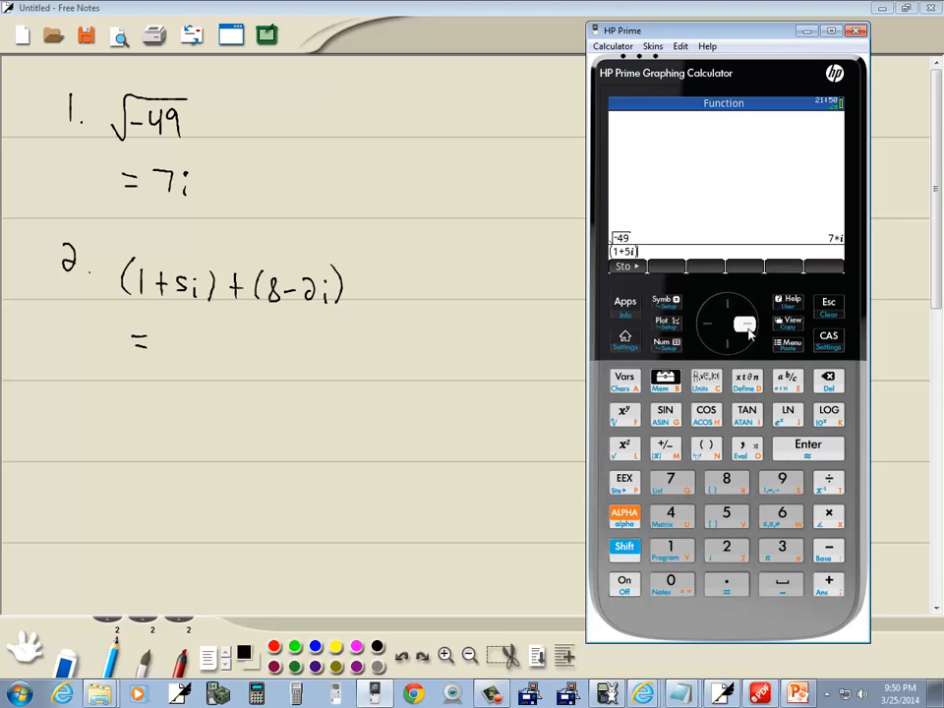
mouse_move(834, 458)
type("+")
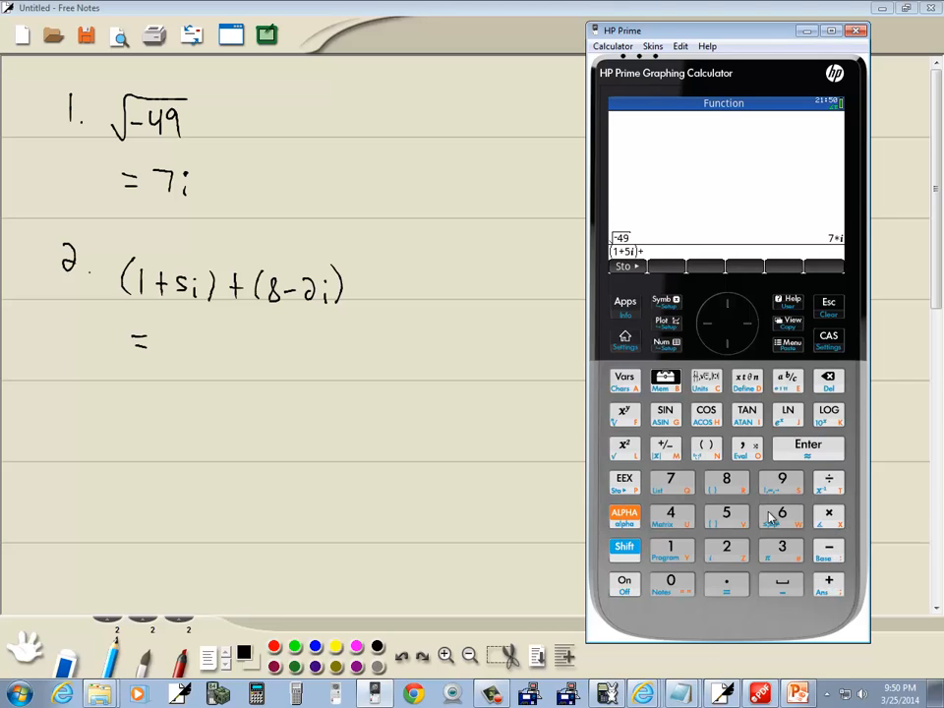
left_click(706, 445)
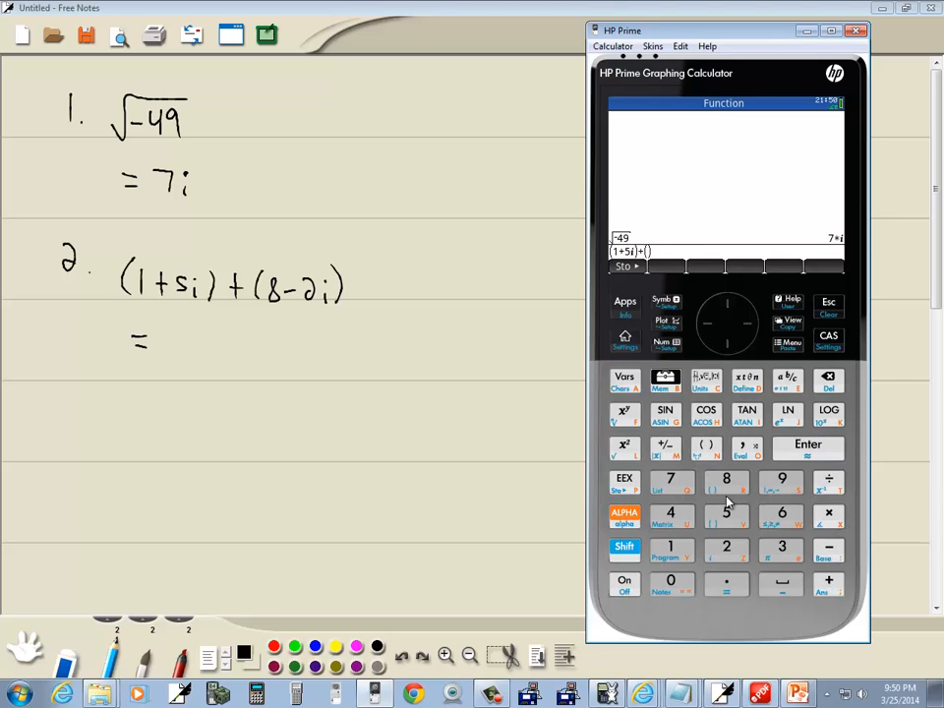
left_click(726, 482)
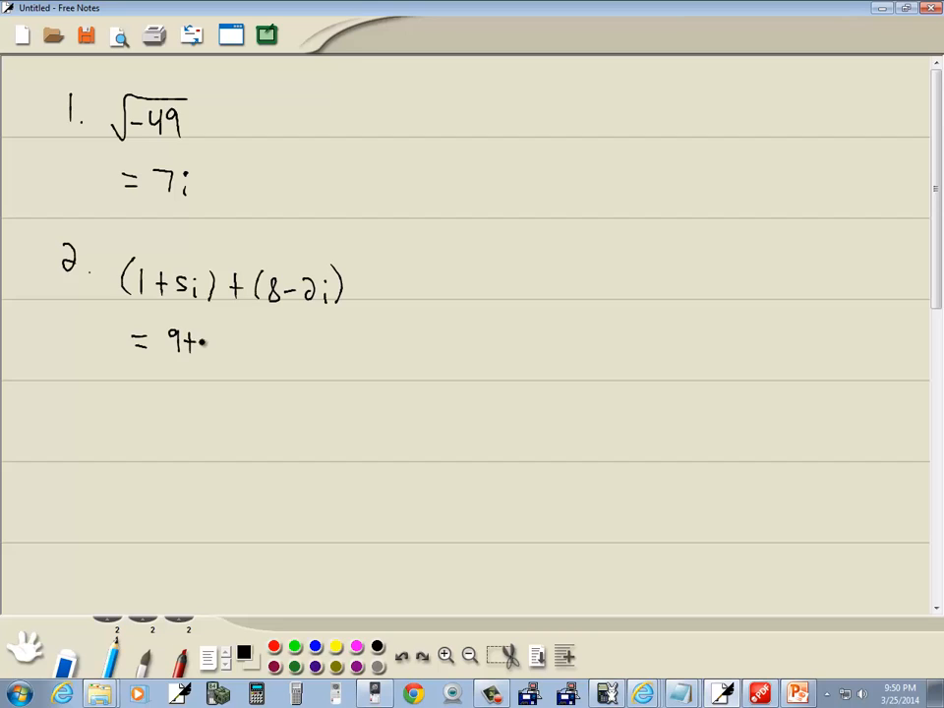
type("3i")
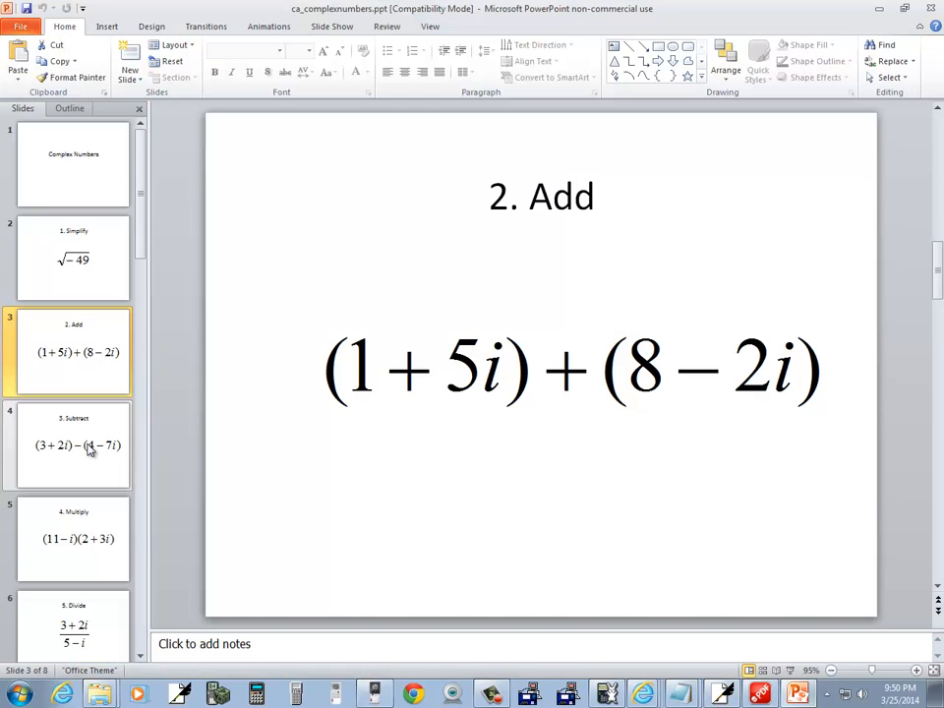
left_click(74, 445)
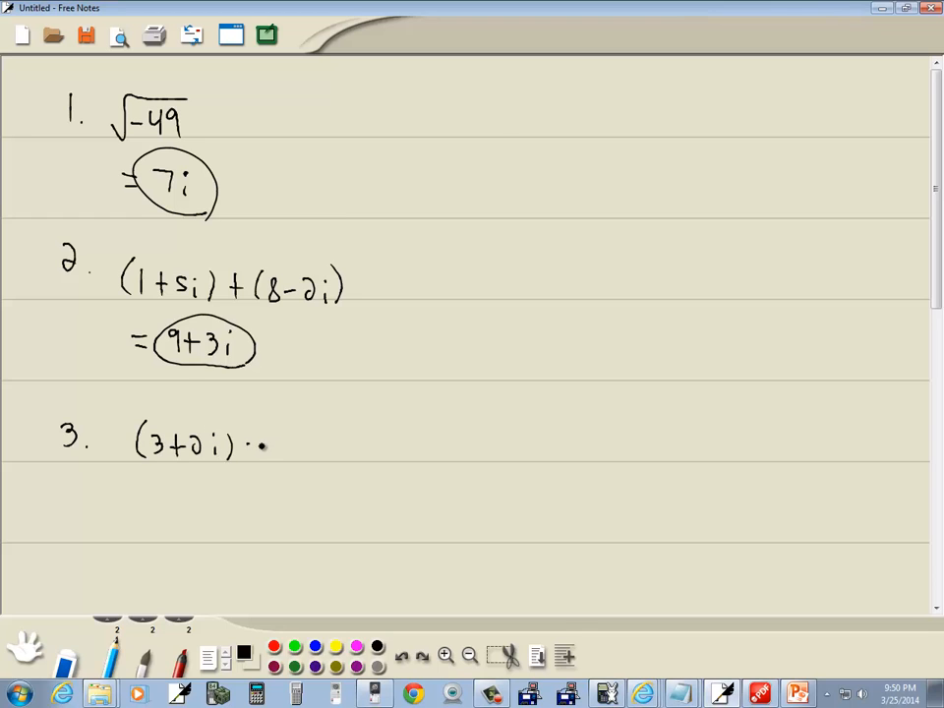
- Write problem 3, evaluate (3+2i)−(4−7i) as −1+9i, and close the calculator
left_click_drag(252, 445, 285, 444)
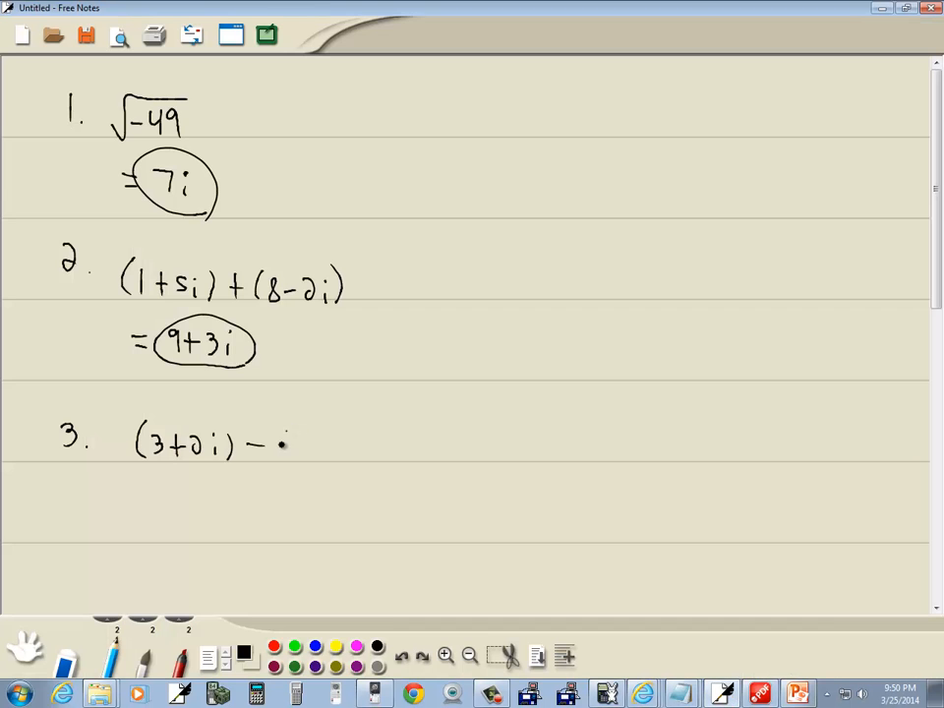
type("(4-7i")
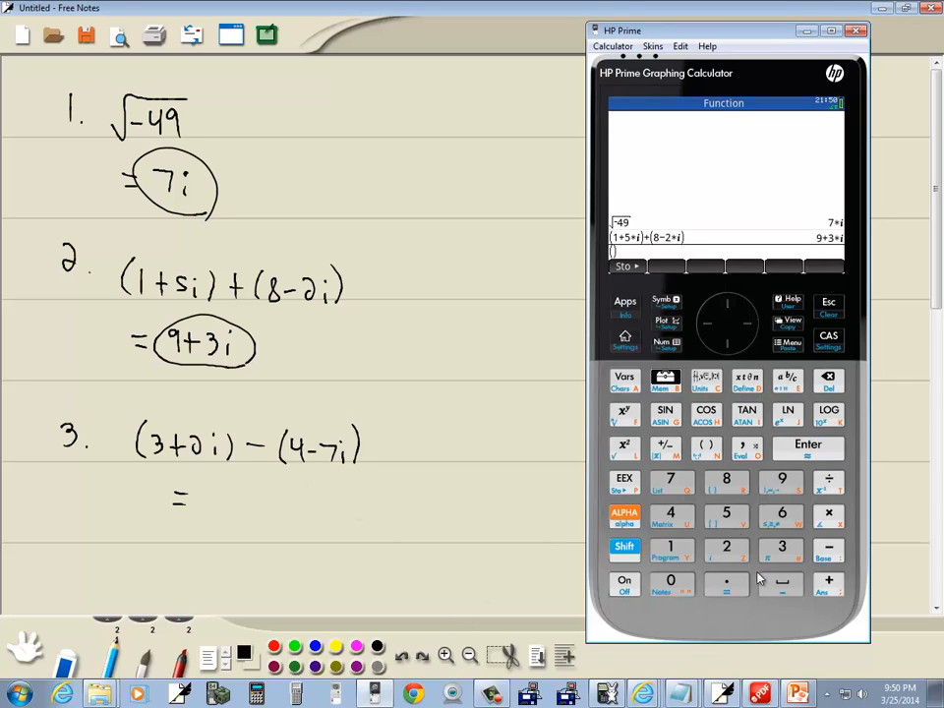
left_click(783, 547)
type("3+2i")
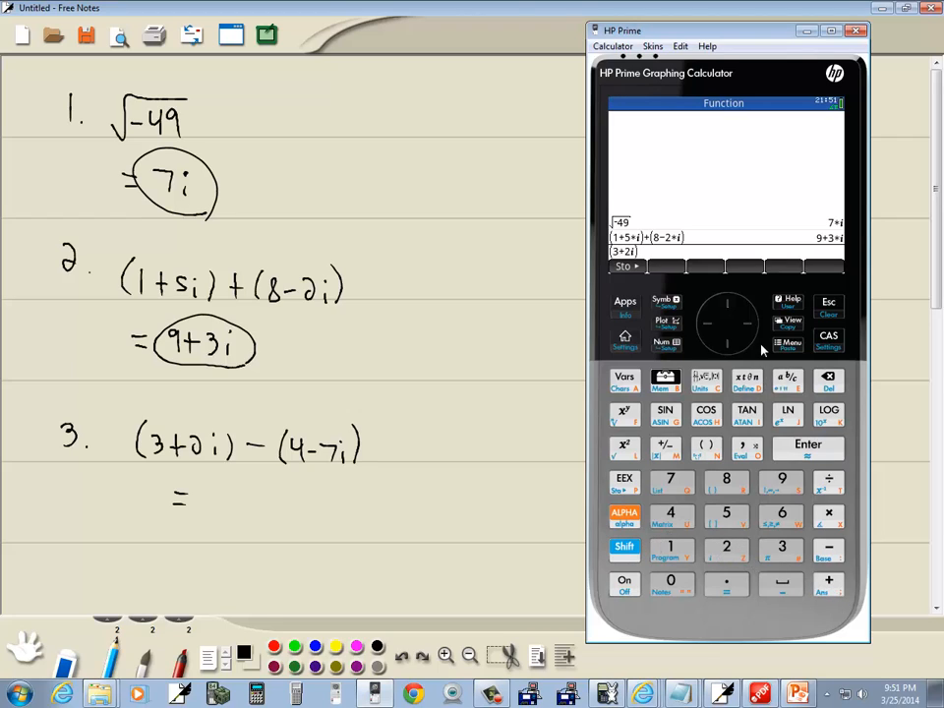
mouse_move(854, 500)
type("-(4")
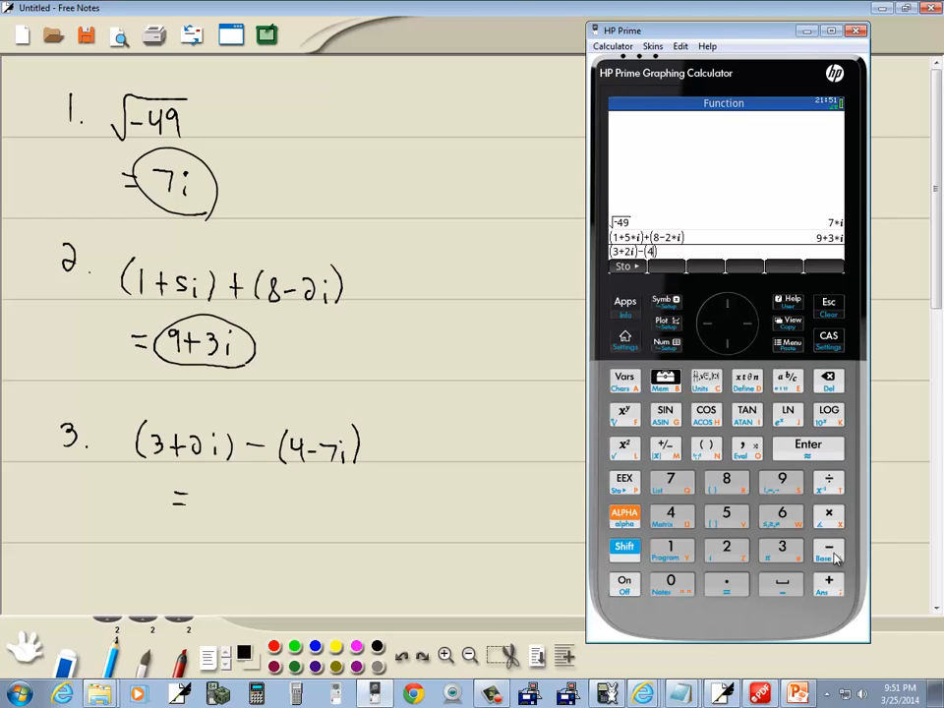
left_click(673, 480)
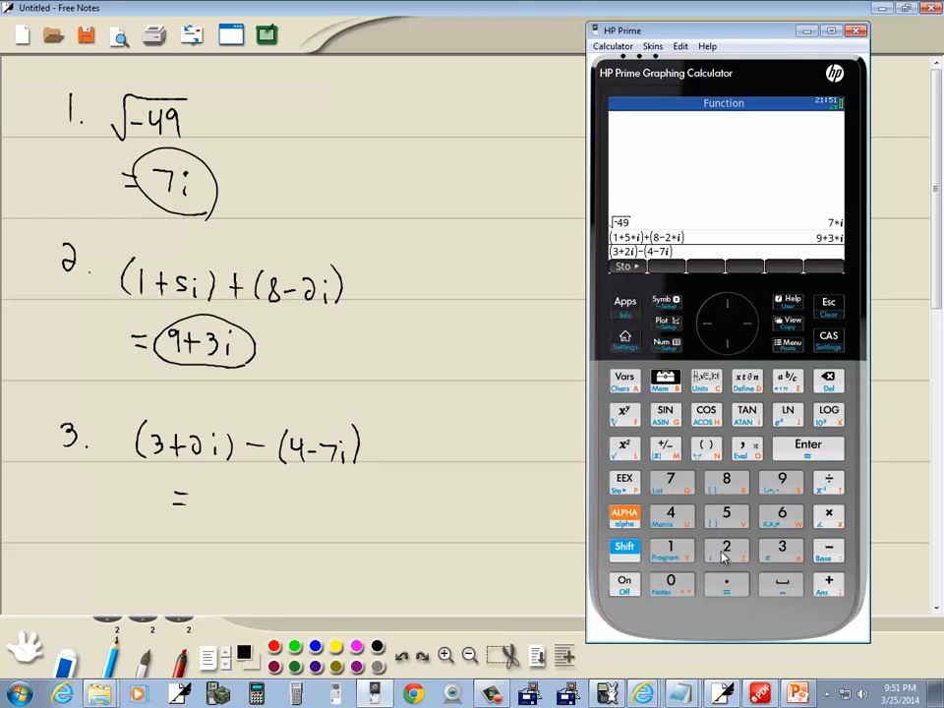
left_click(807, 444)
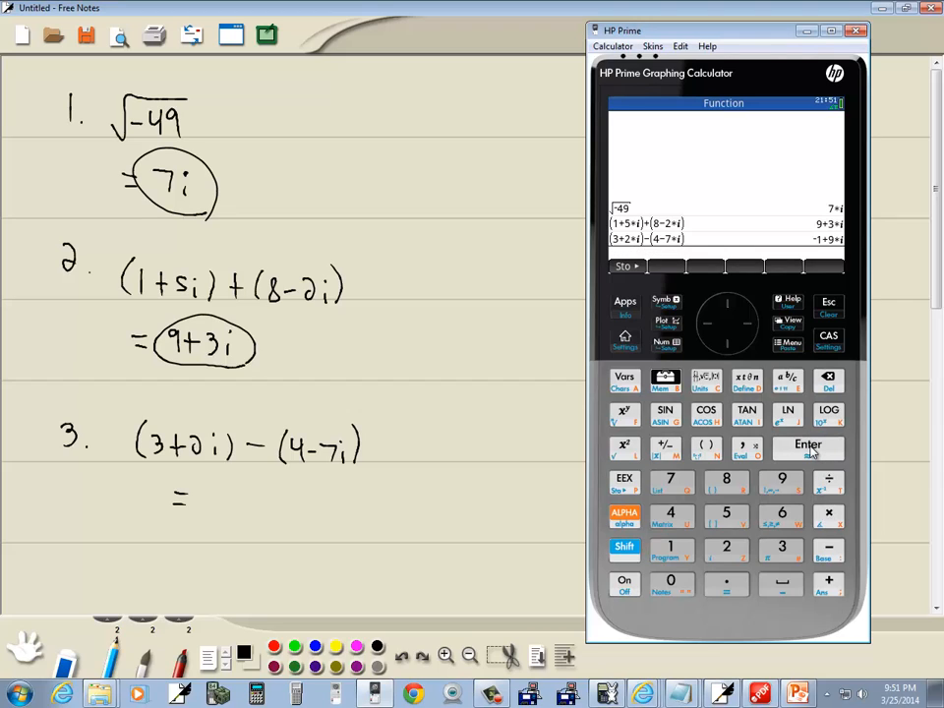
left_click(213, 503)
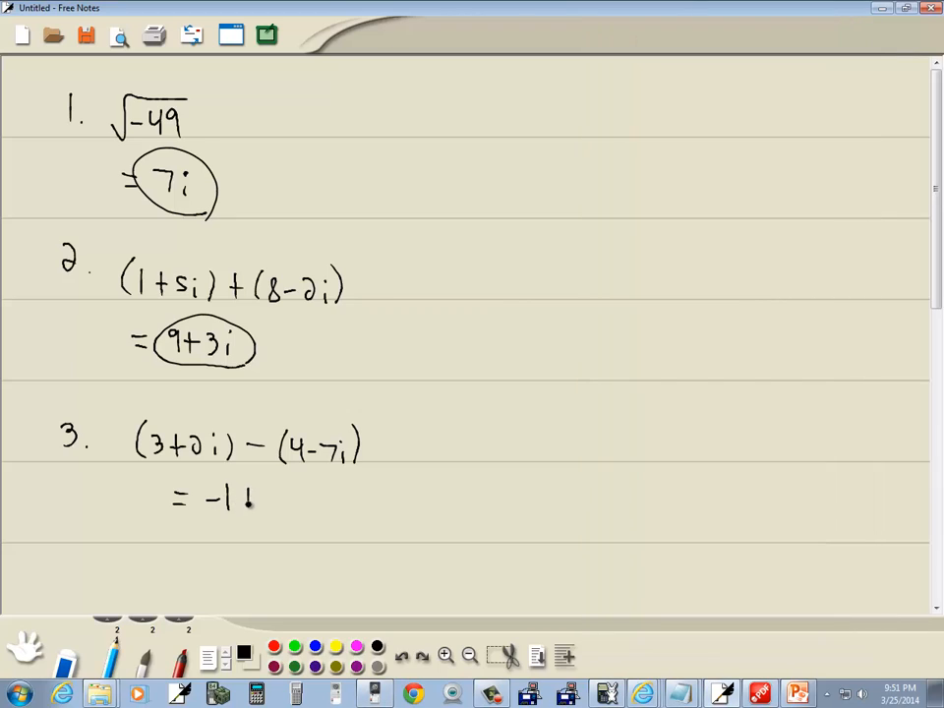
- Write and circle −1+9i under problem 3, then view the slide with (11−i)(2+3i)
left_click_drag(232, 499, 295, 515)
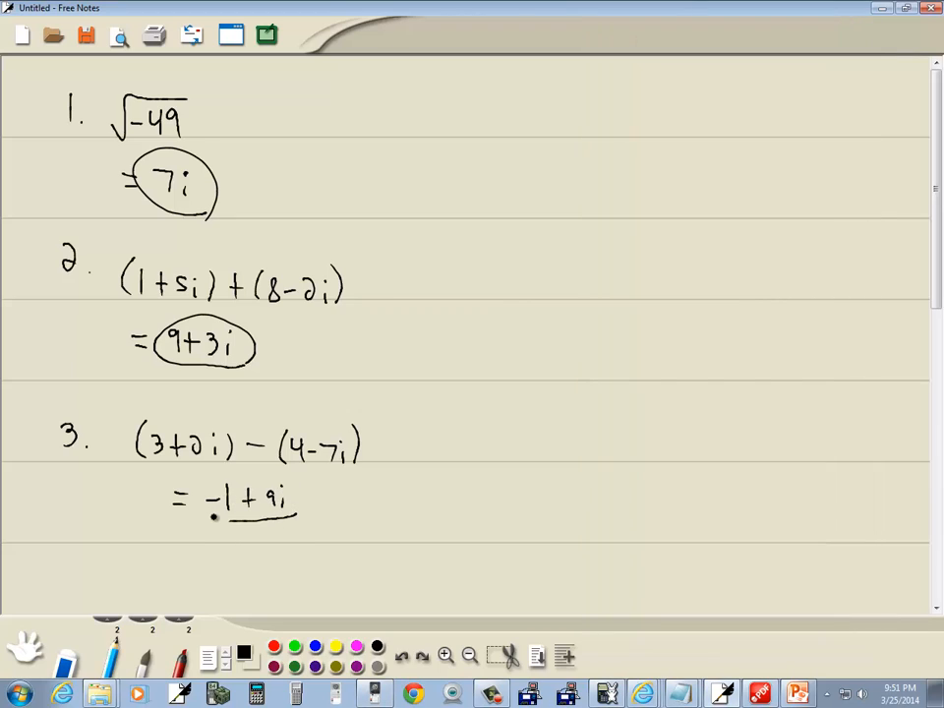
left_click_drag(200, 515, 305, 501)
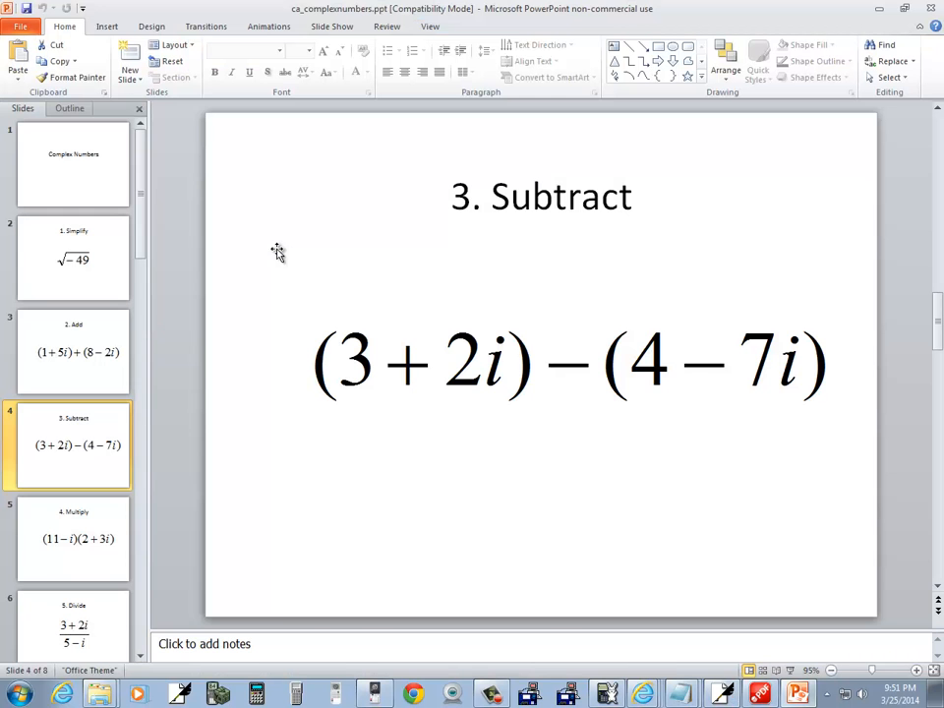
left_click(73, 539)
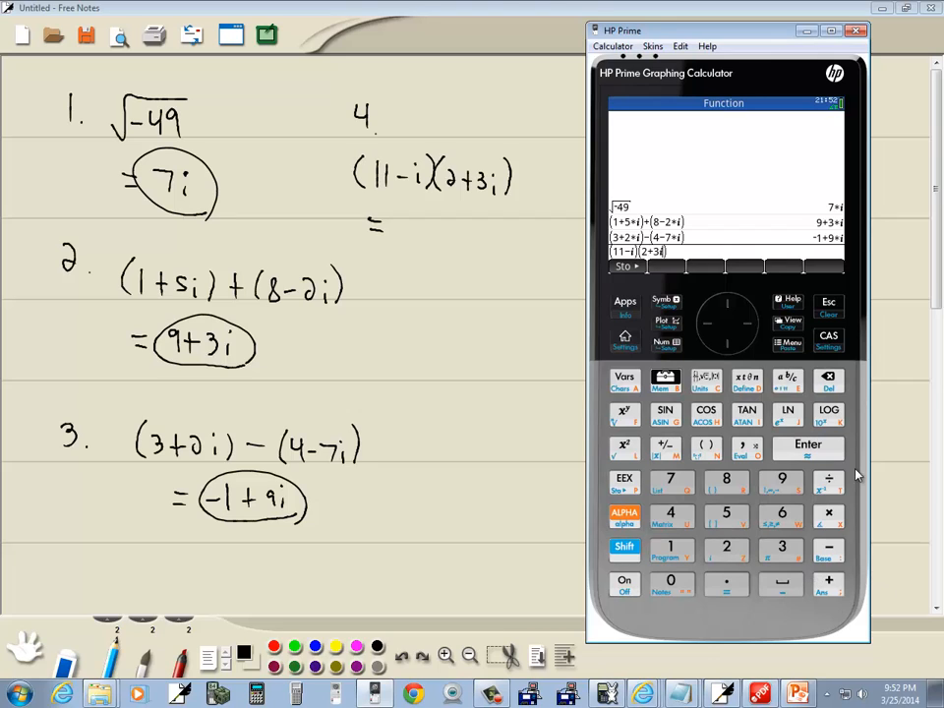
- Evaluate (11−i)(2+3i) as 25+3i and write the answer under problem 4
left_click(808, 444)
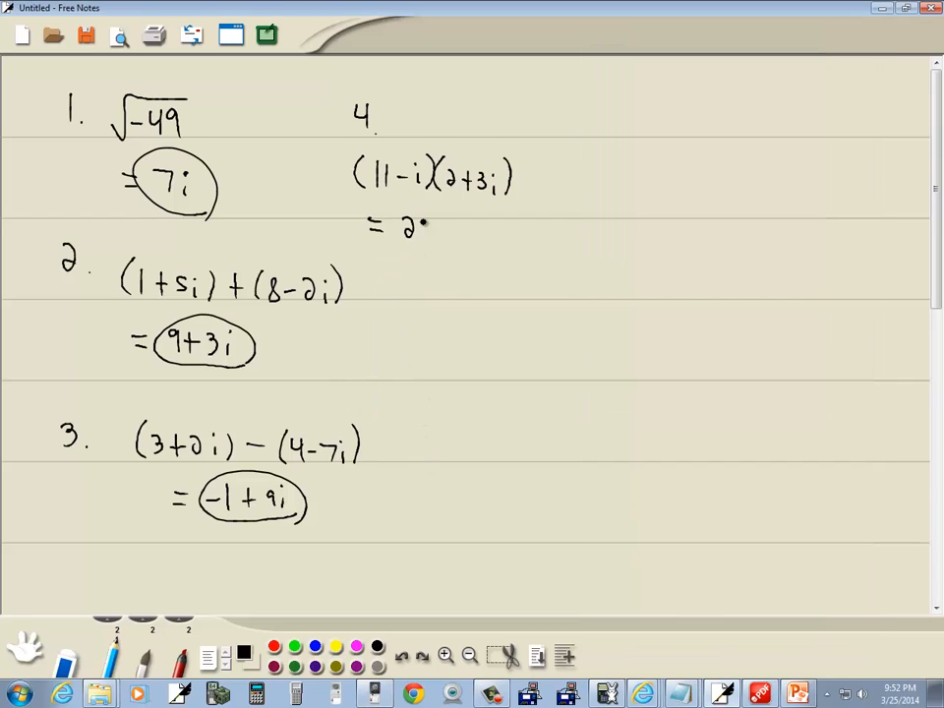
type("5+3i")
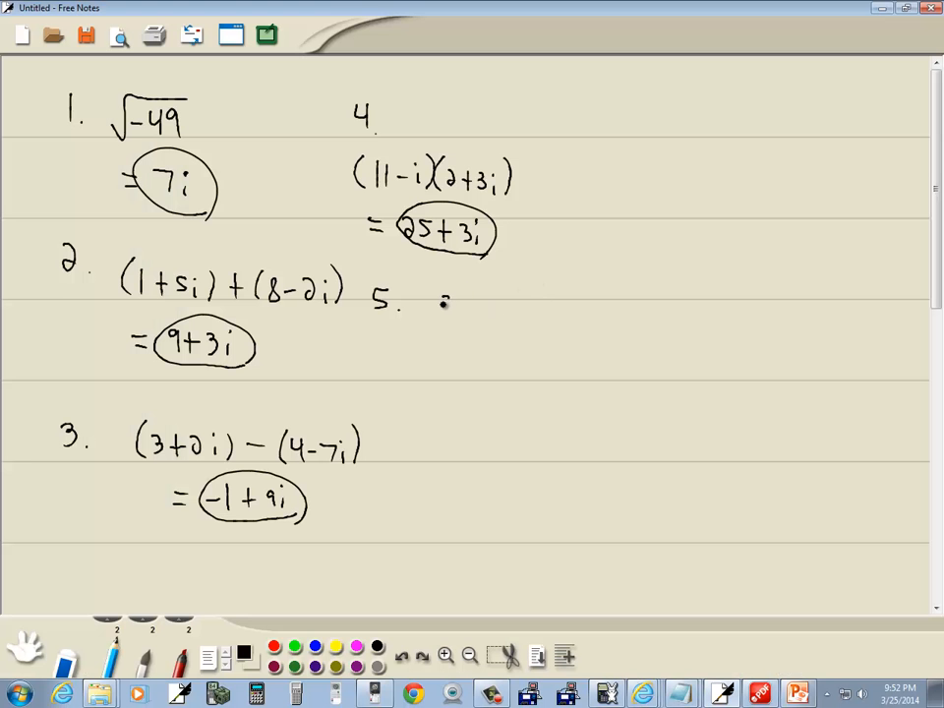
- Handwrite problem 5, (3+2i)/(5−i), with red parentheses around numerator and denominator
left_click_drag(437, 305, 495, 311)
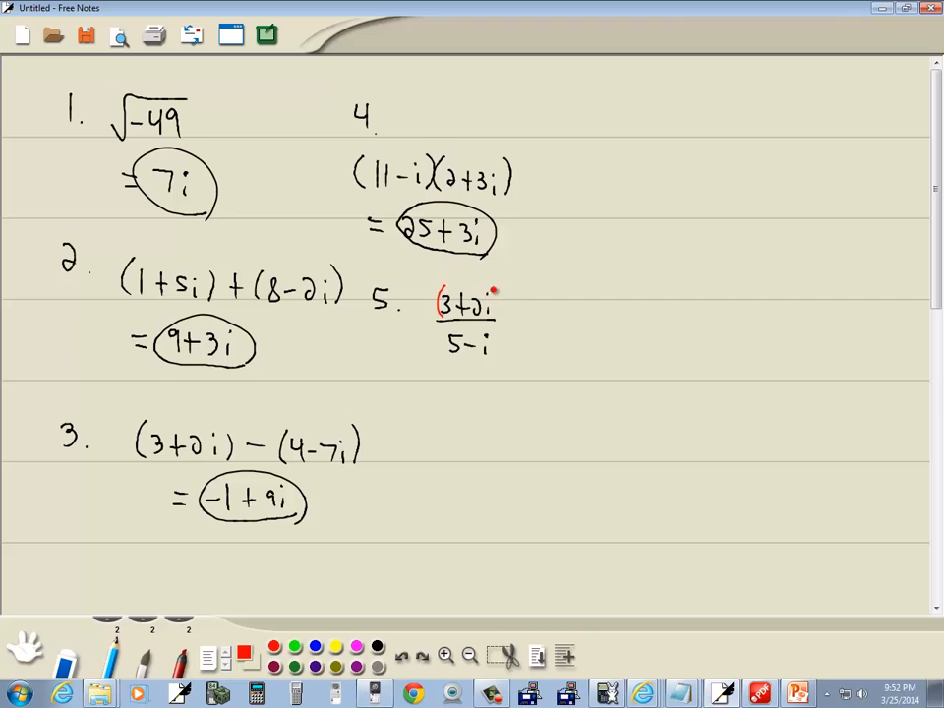
left_click_drag(440, 338, 437, 356)
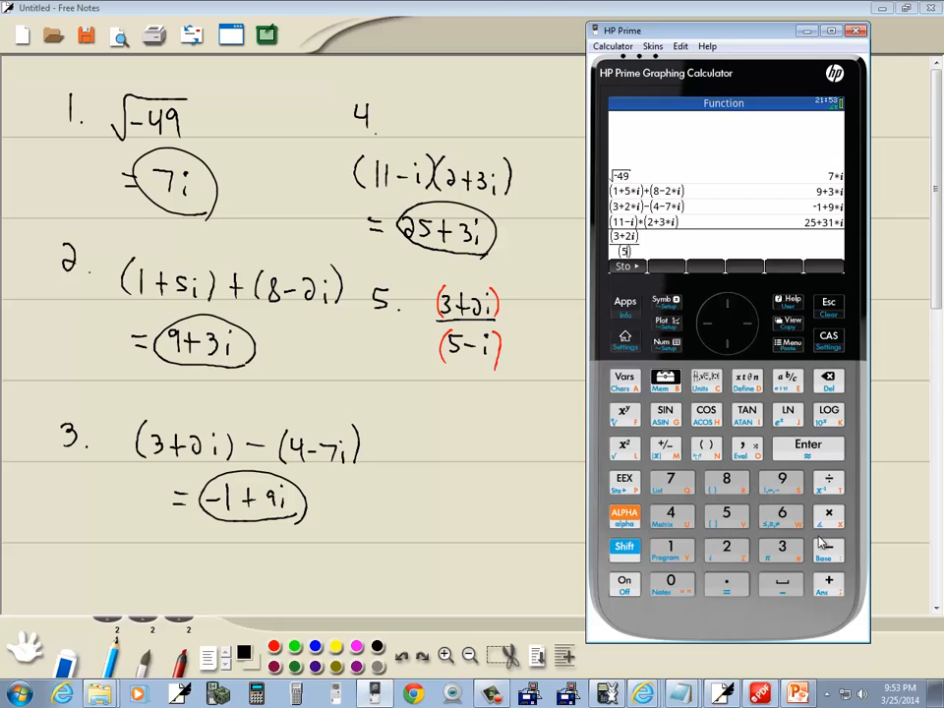
- Enter (3+2i)/(5−i) with the fraction template and evaluate it as 1/2+1/2·i
left_click(626, 547)
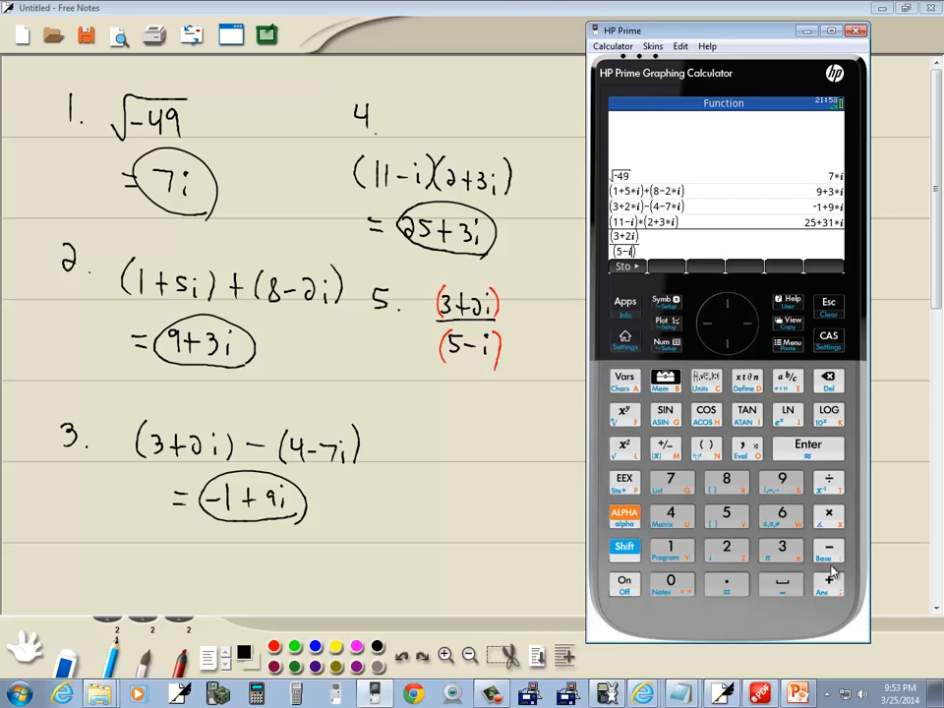
left_click(806, 445)
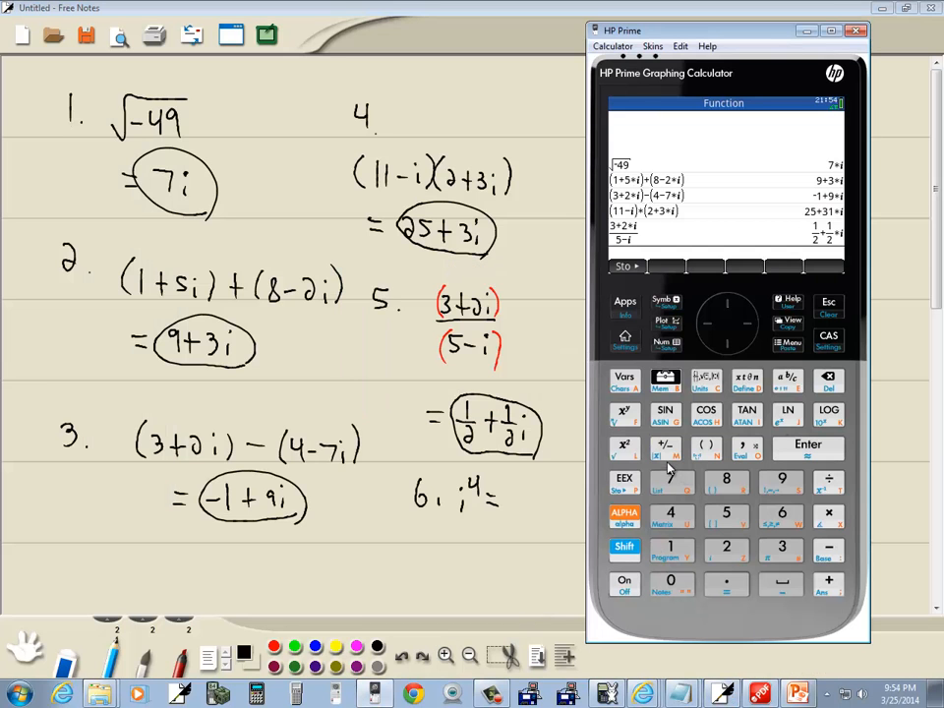
- Enter i^4 on the calculator for problem 6
left_click(626, 547)
type("i^4")
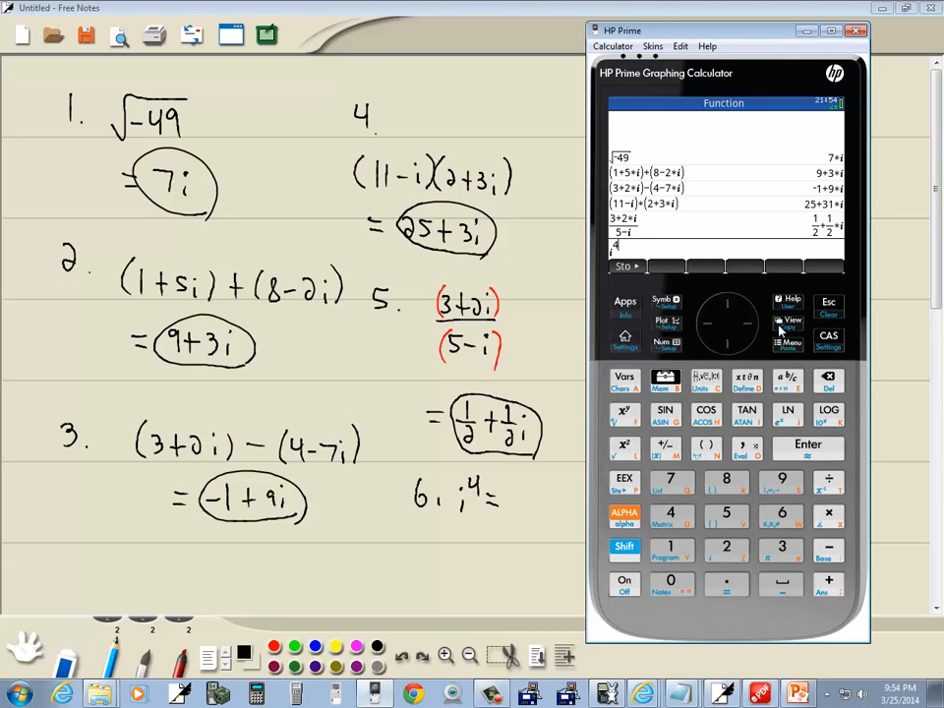
mouse_move(751, 331)
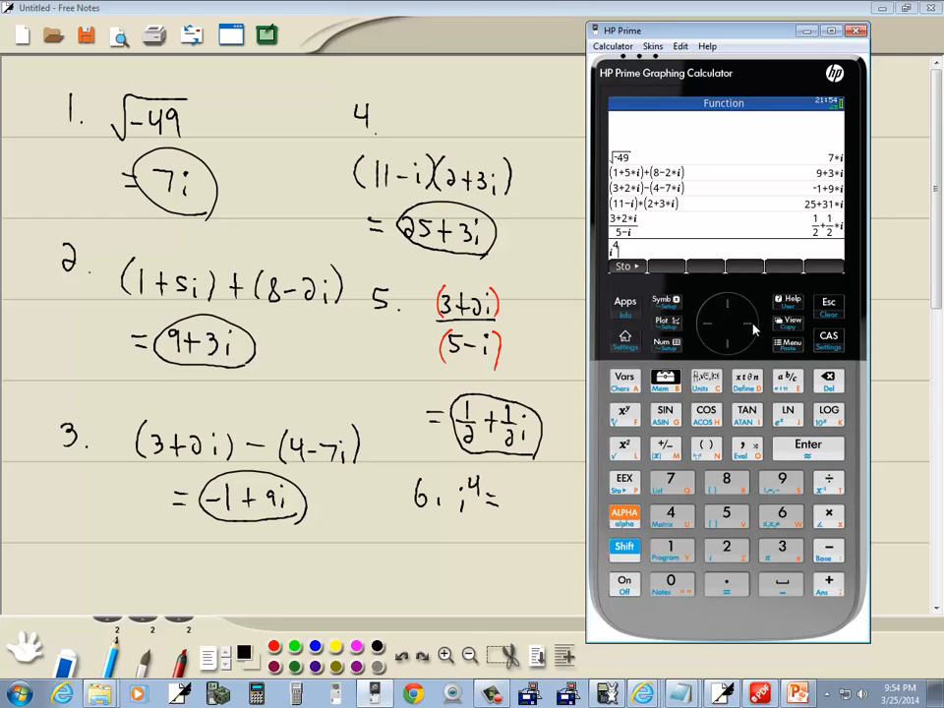
mouse_move(822, 455)
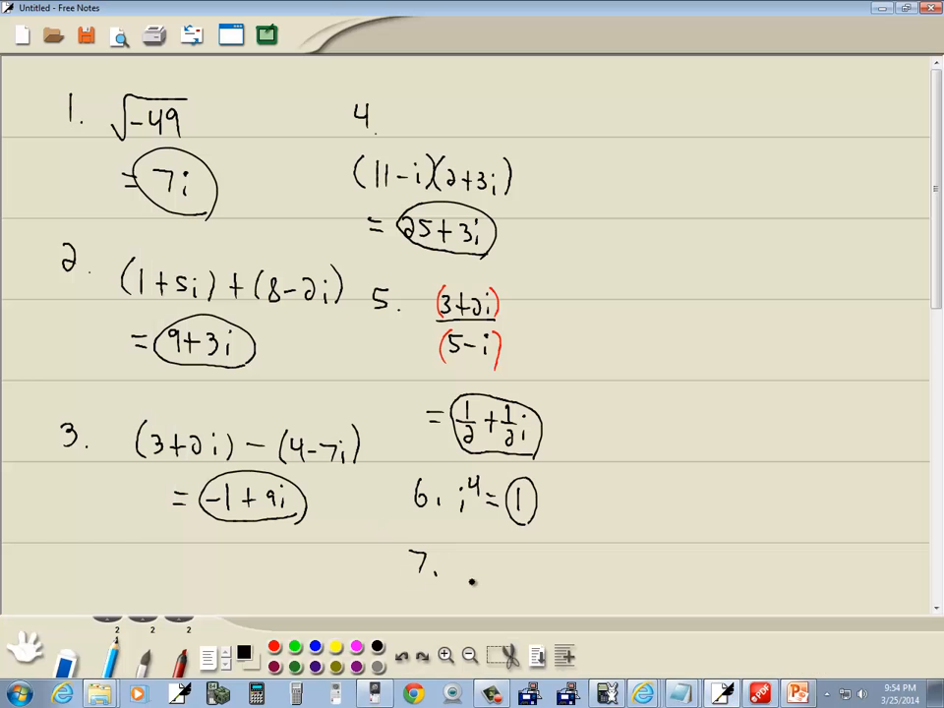
- Evaluate i^401 = i and write the circled answer i in Free Notes for problem 7
type("i^40")
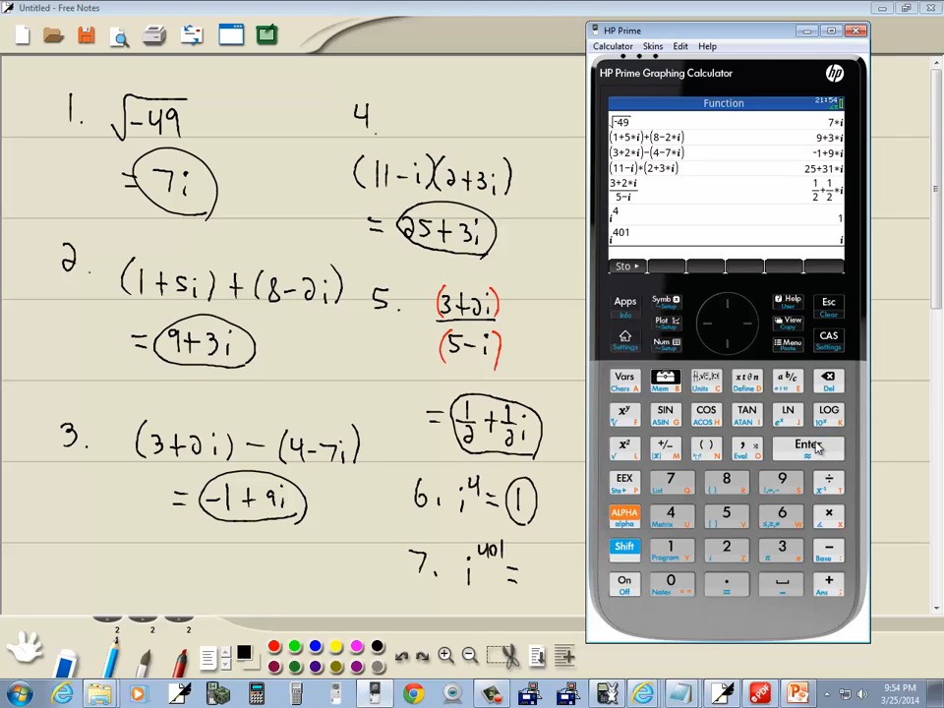
mouse_move(808, 448)
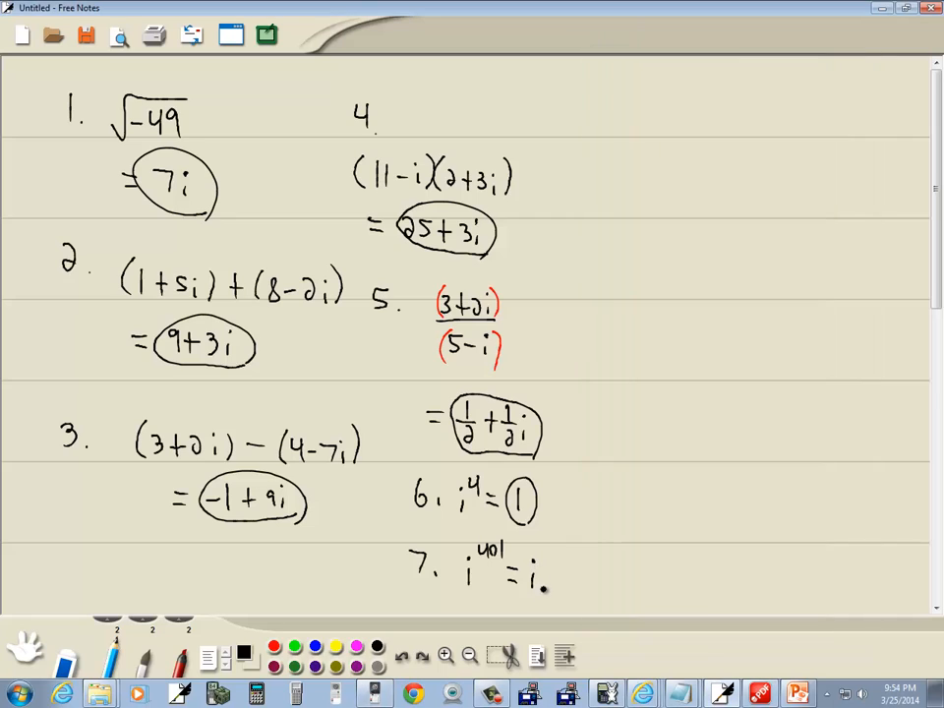
left_click_drag(511, 561, 531, 599)
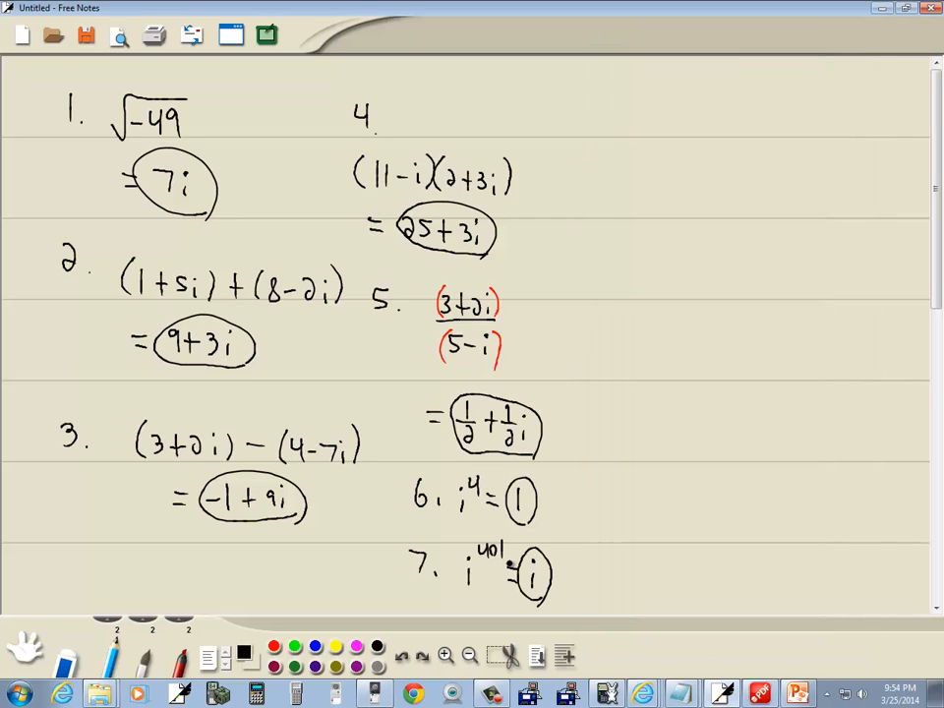
left_click(720, 693)
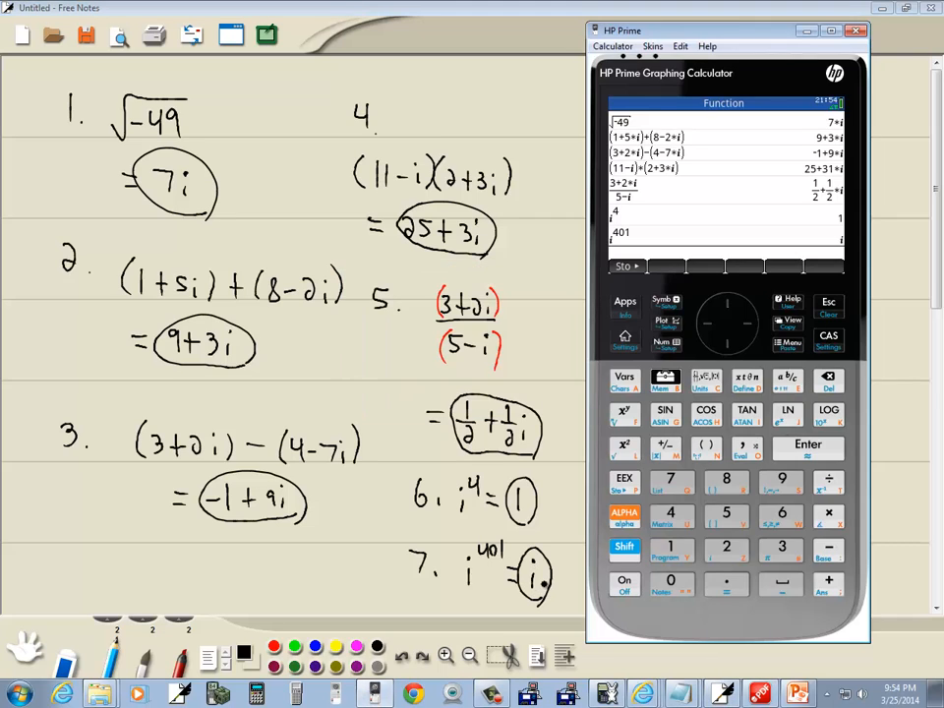